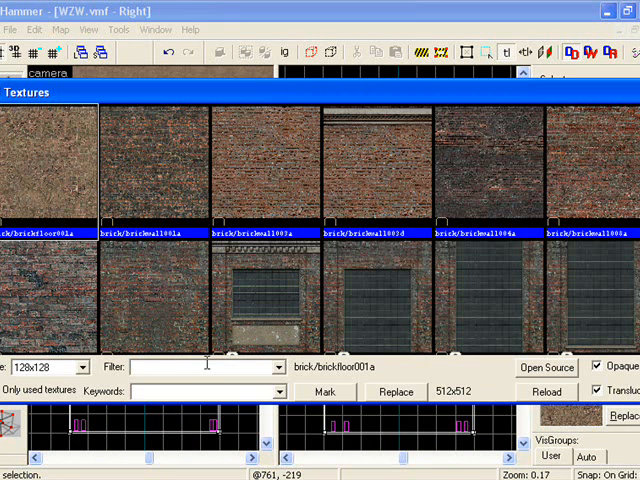
- Filter the texture browser for 'trigger' to select tools/toolstrigger
text(trigger)
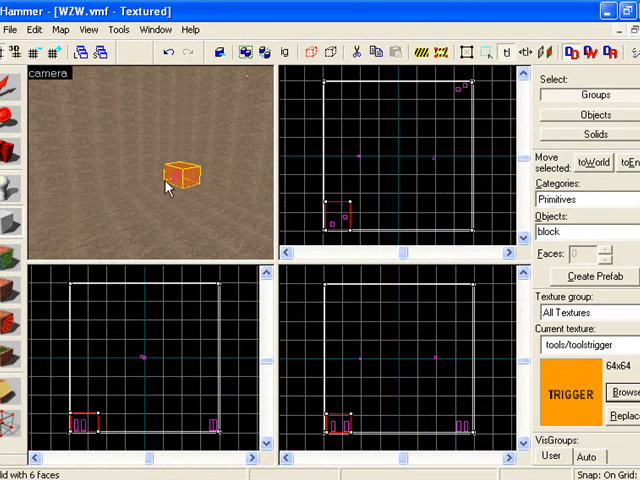
- Select the trigger block and apply func_buyzone with Team Number set to Terrorist
click(183, 172)
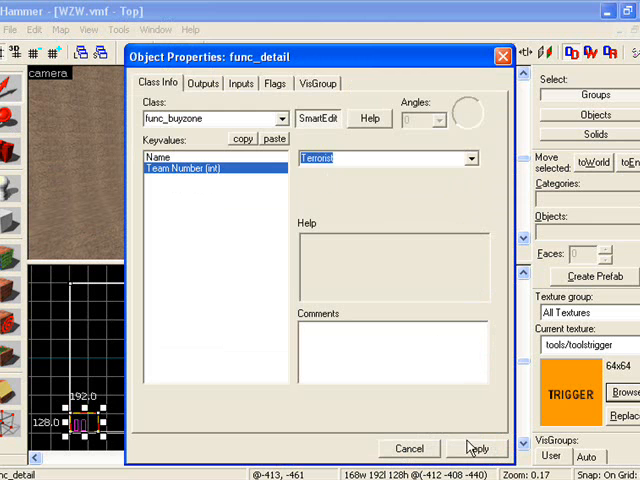
click(476, 447)
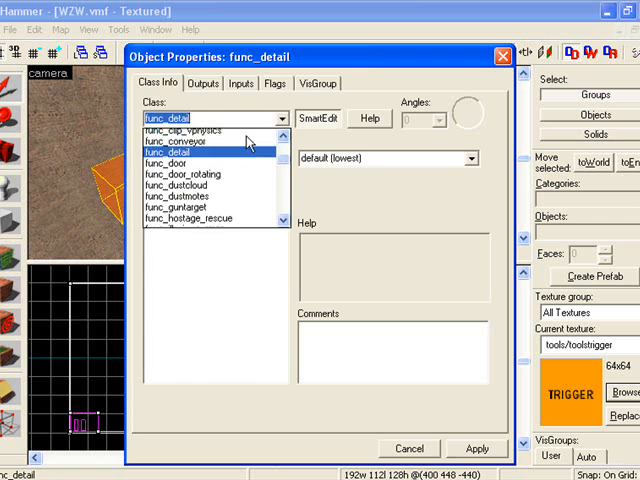
- Set the second block's class to func_buyzone for Counter-Terrorists and close its properties
click(175, 141)
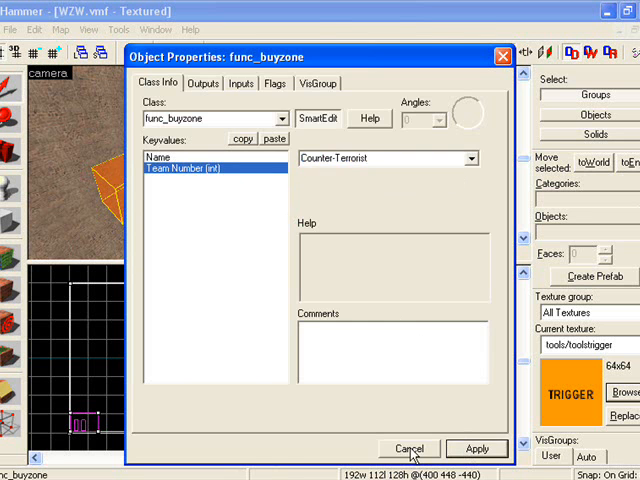
click(409, 448)
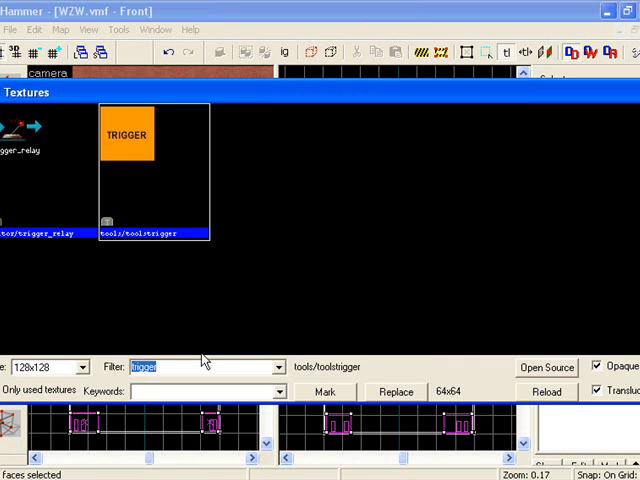
- Apply decal_paintsplatterblue_model to the walls and select the cs_havana grass floor texture
text(blue)
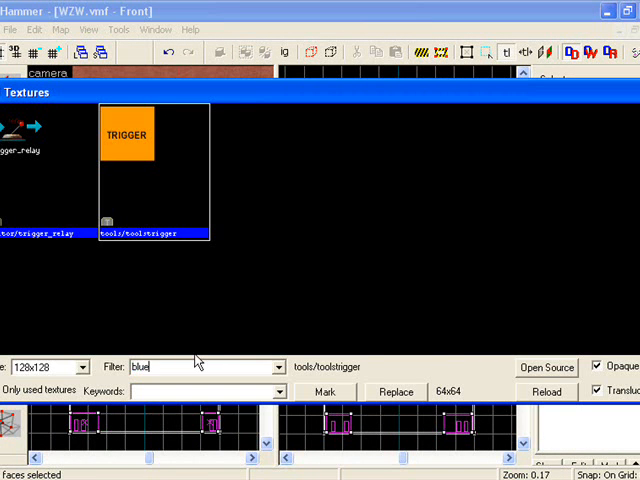
text(blue)
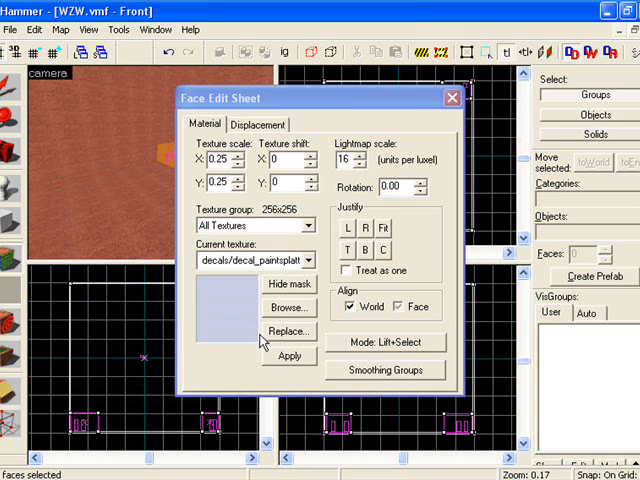
click(289, 355)
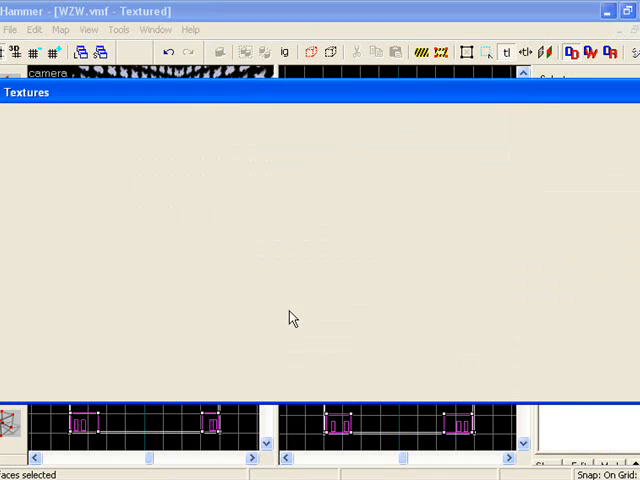
text(d)
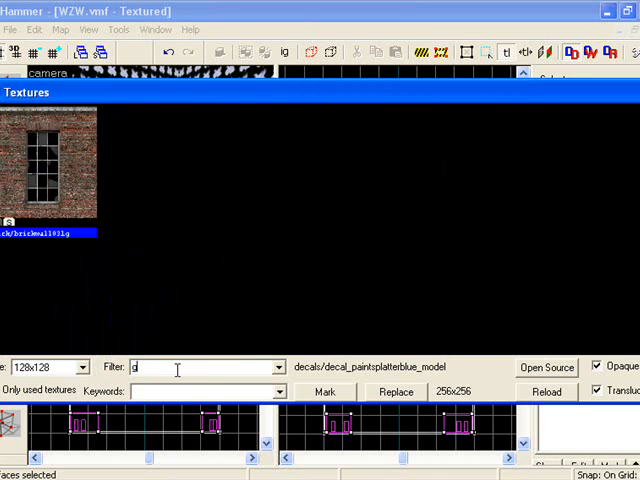
text(grass)
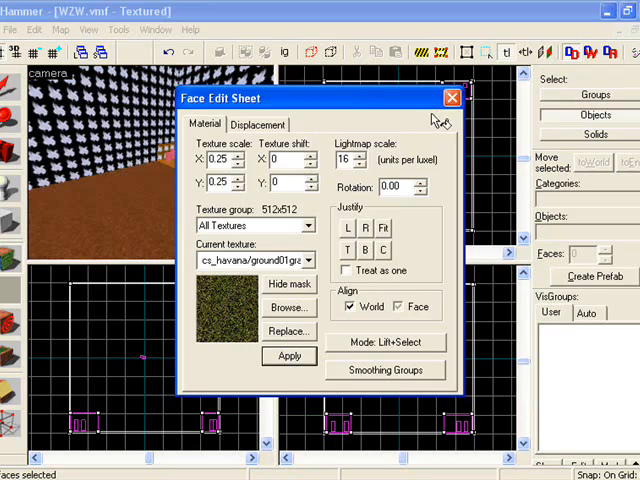
click(451, 97)
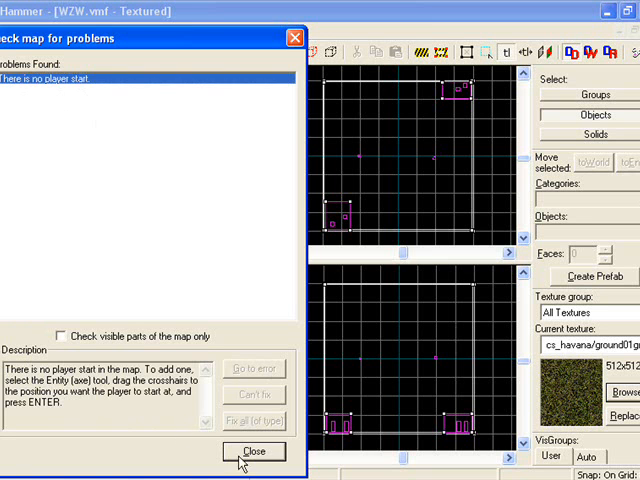
- Close the problem report warning that there is no player start
click(254, 451)
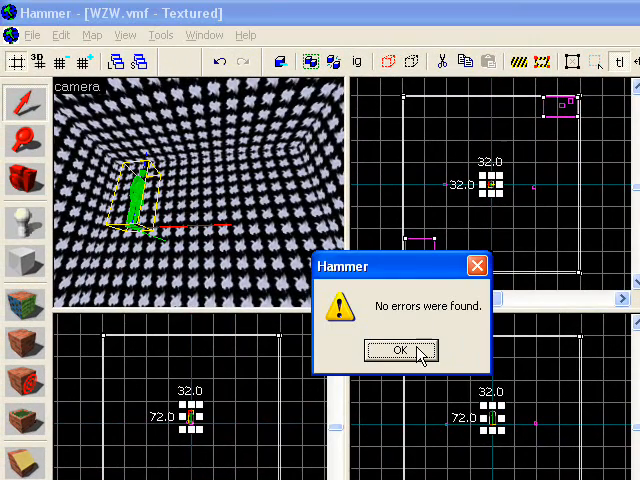
- Dismiss the 'No errors were found' message from the map recheck
click(398, 350)
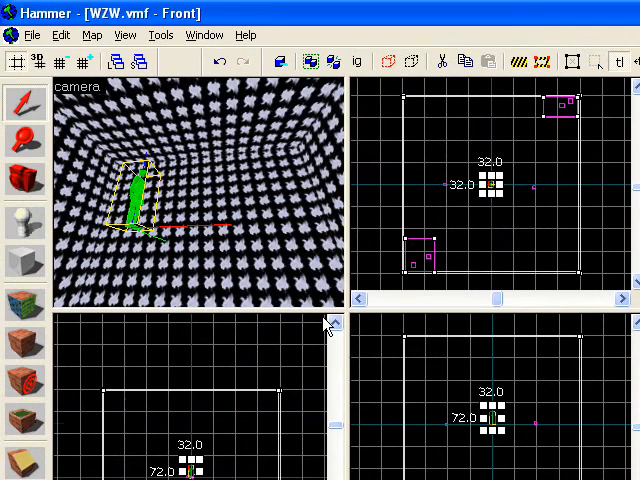